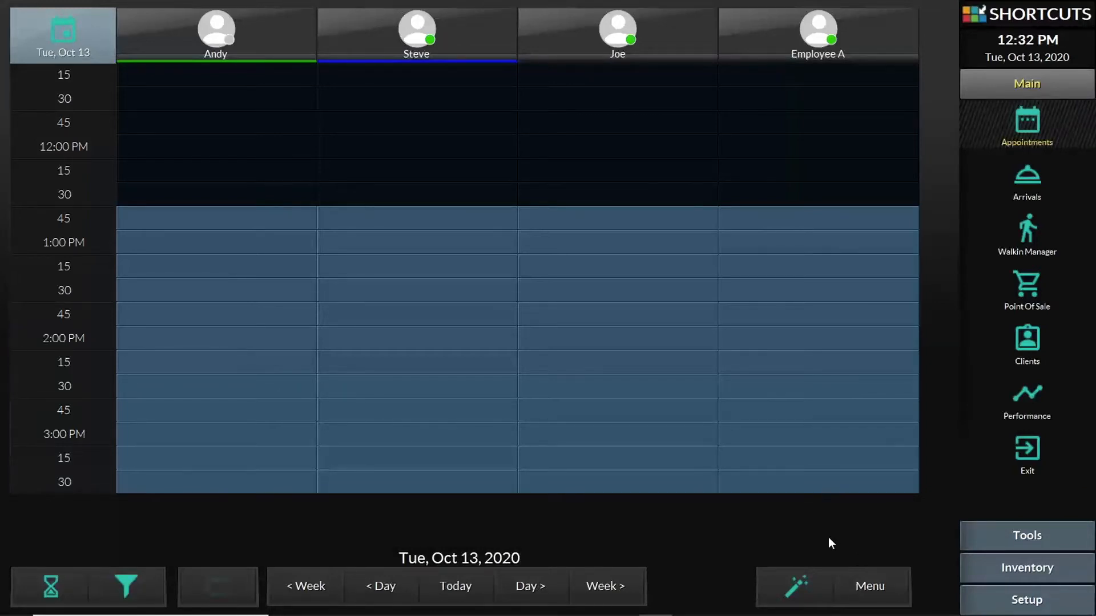
mouse_move(1059, 449)
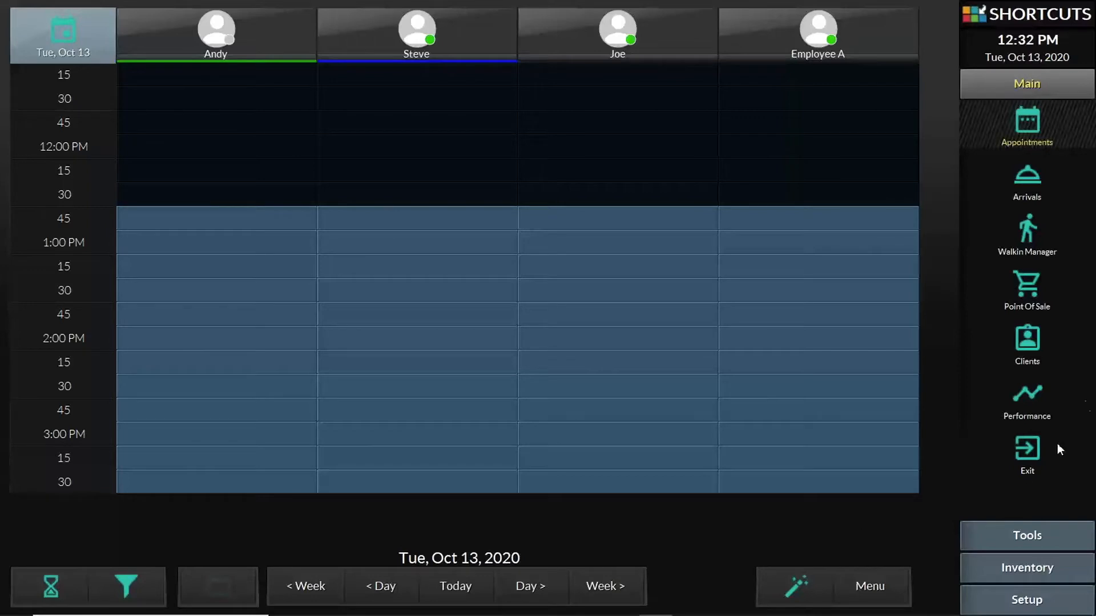
Switch from the appointment book to the Point of Sale screen.
click(1027, 290)
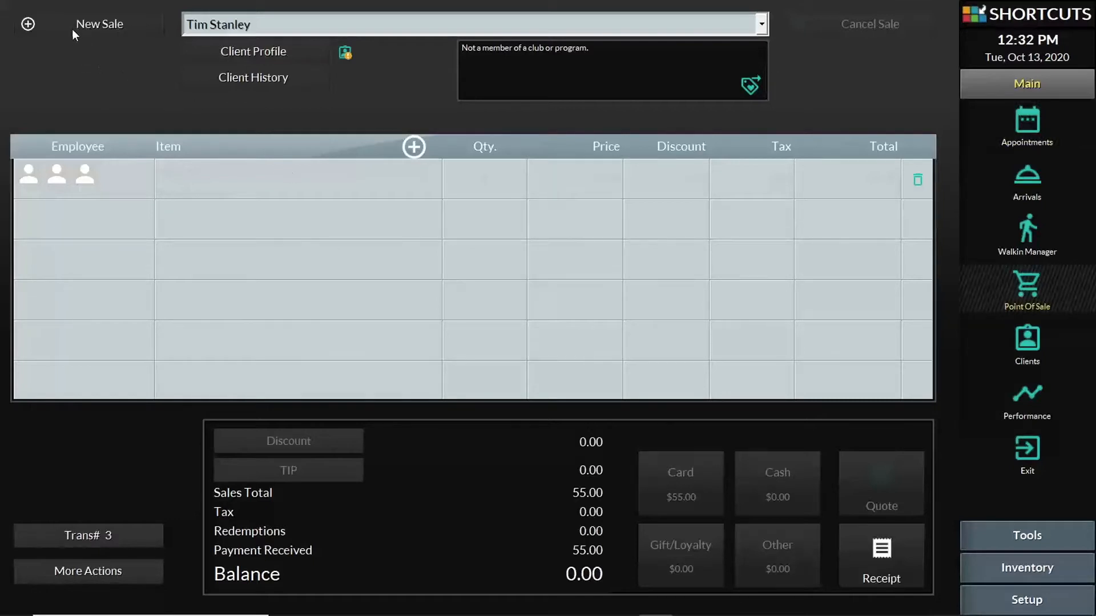
click(254, 51)
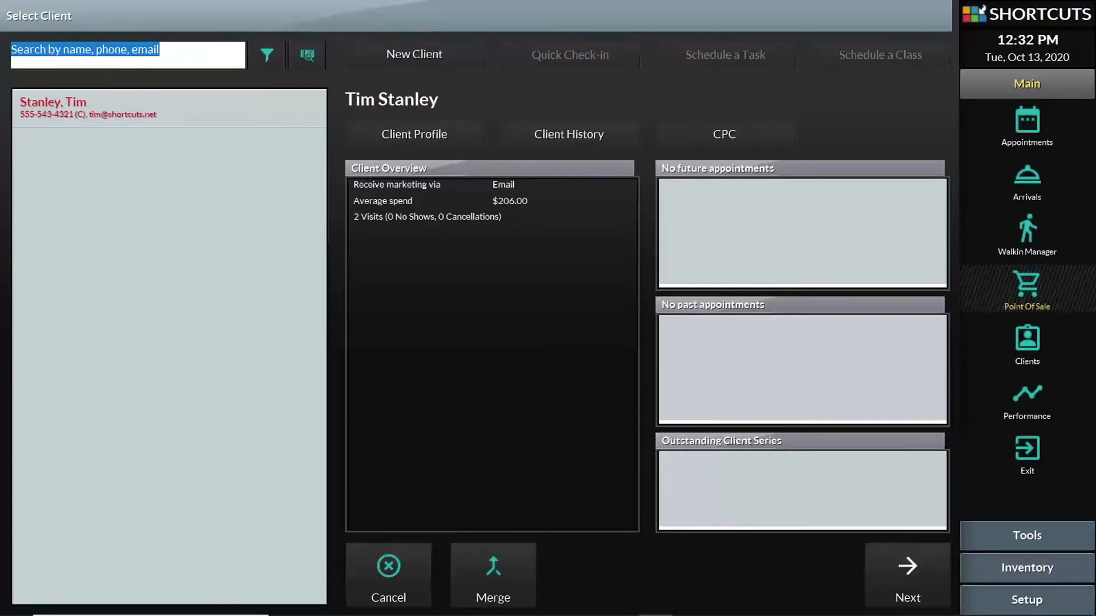
text(stan)
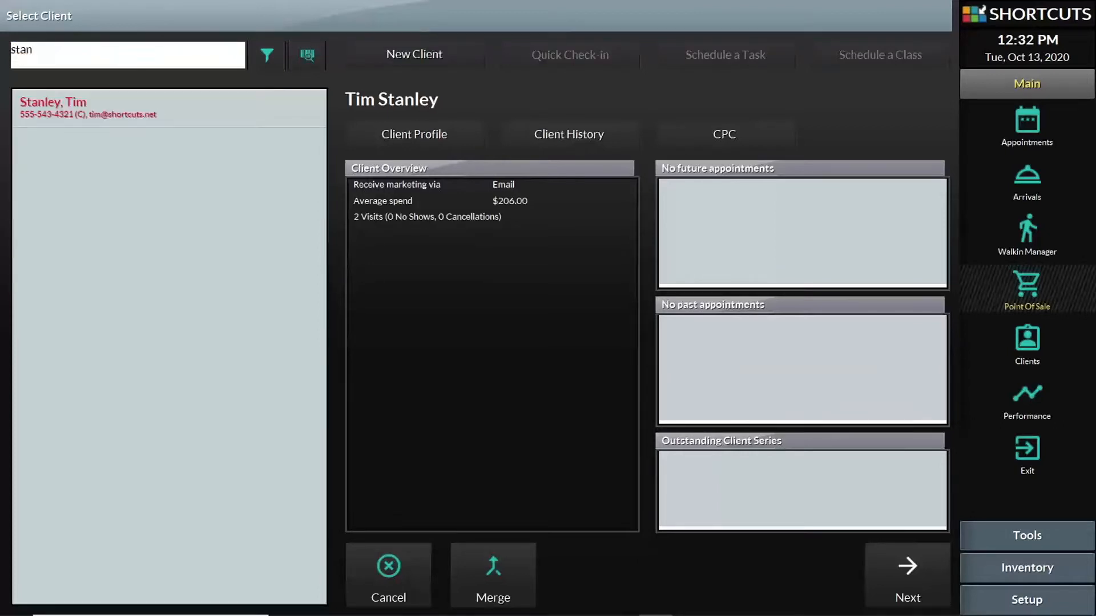
mouse_move(682, 508)
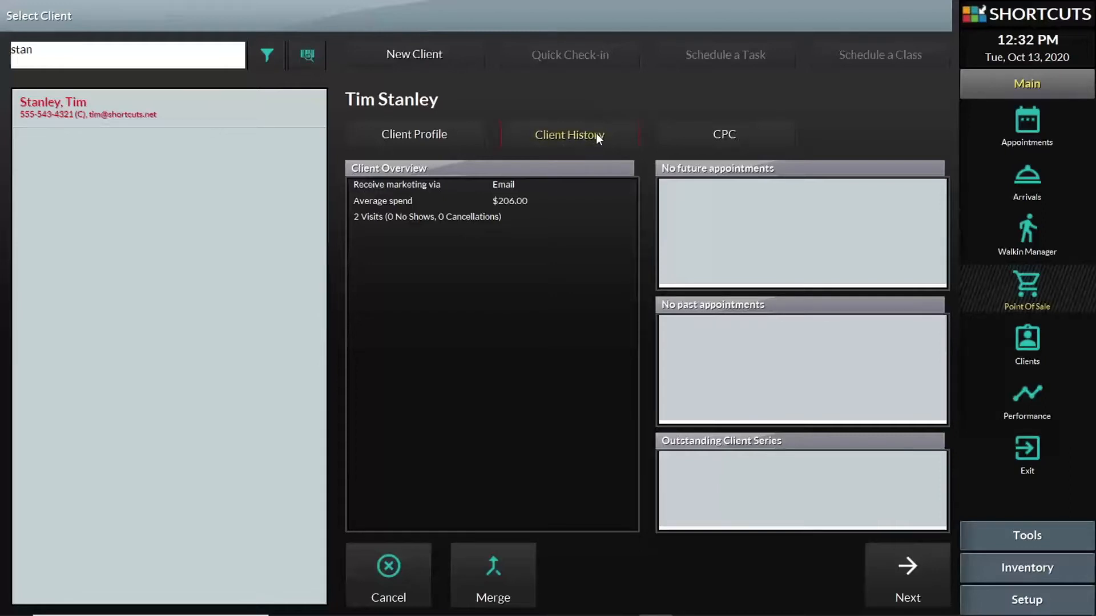
mouse_move(598, 146)
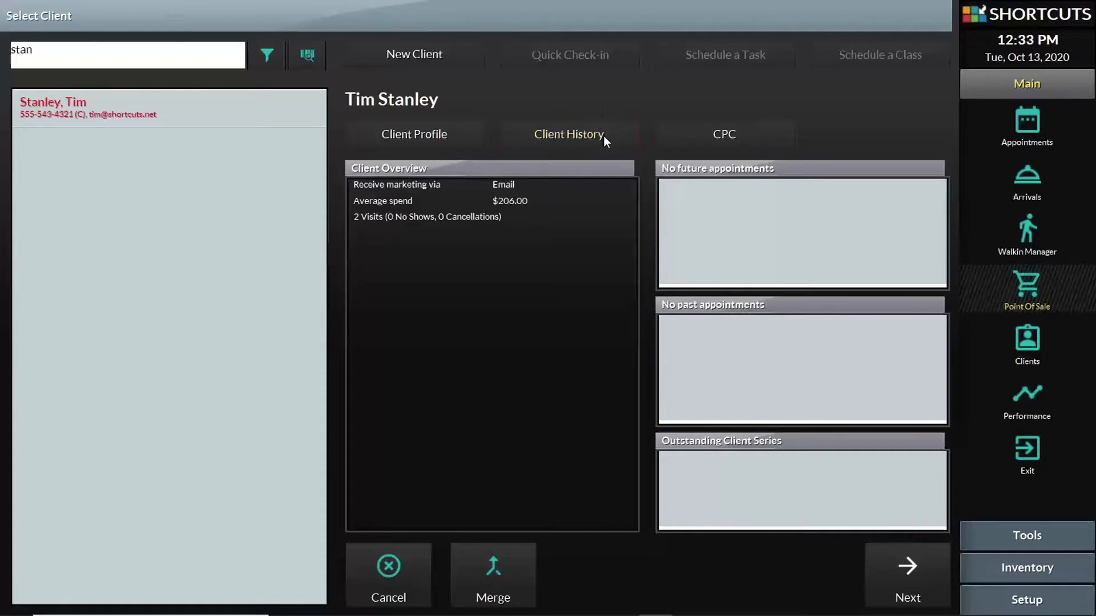
click(569, 135)
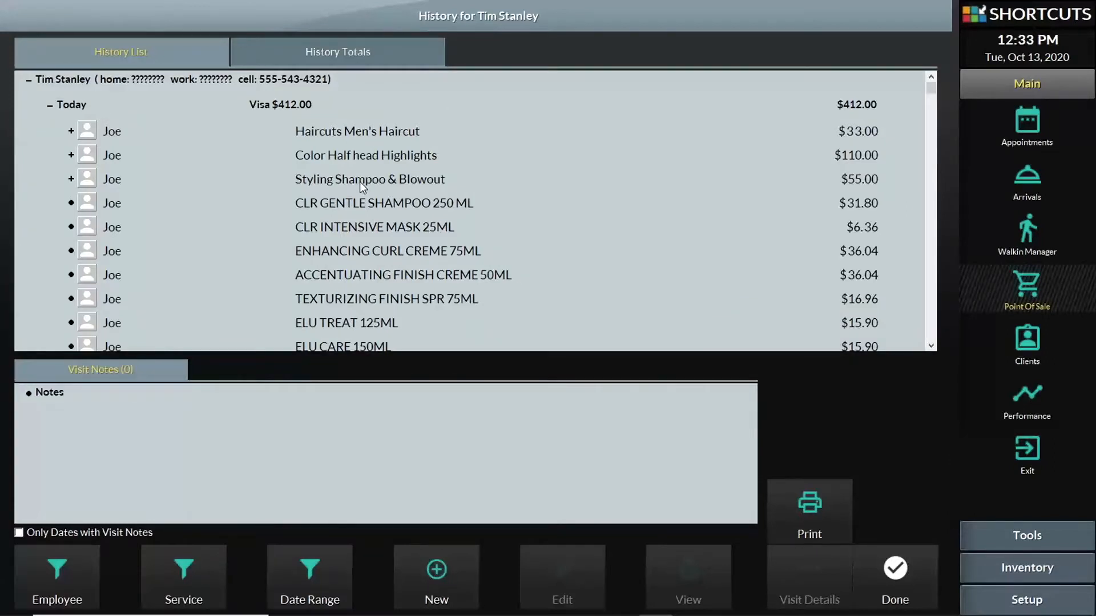
mouse_move(370, 229)
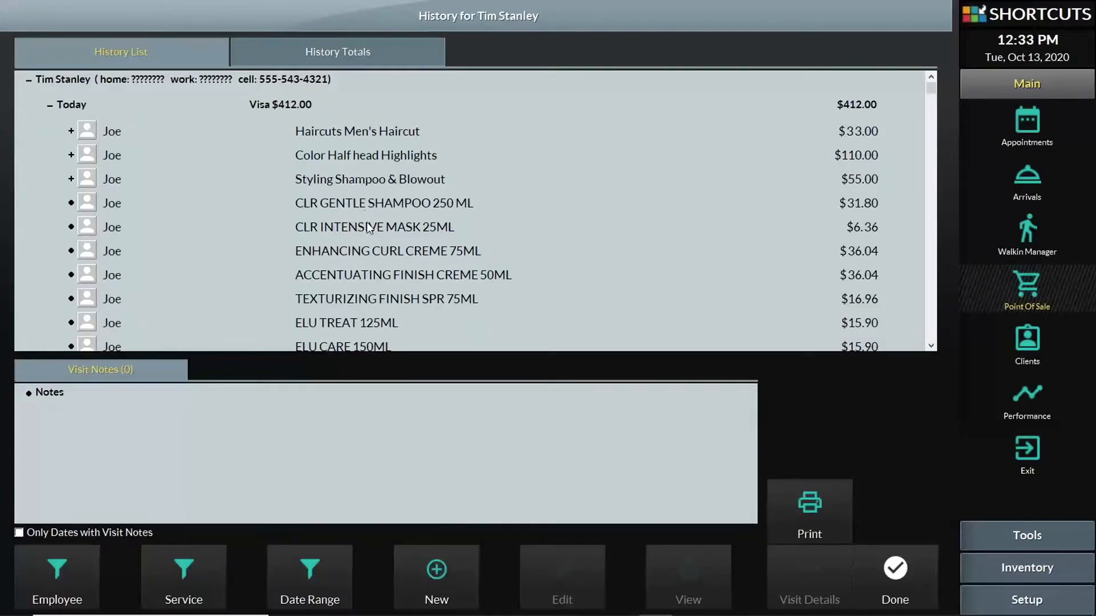
mouse_move(361, 202)
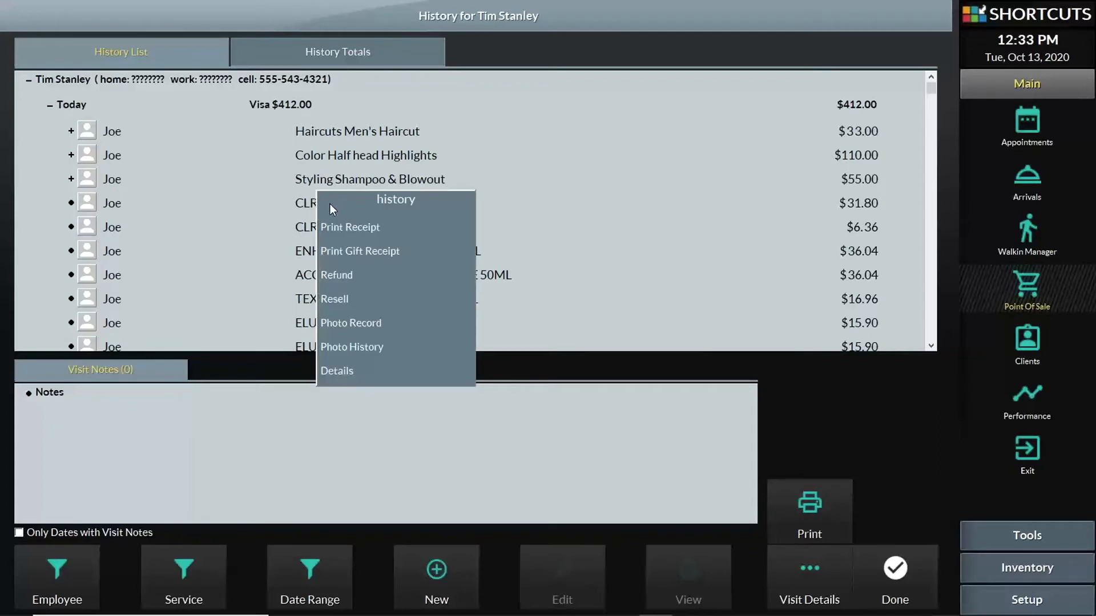
mouse_move(336, 275)
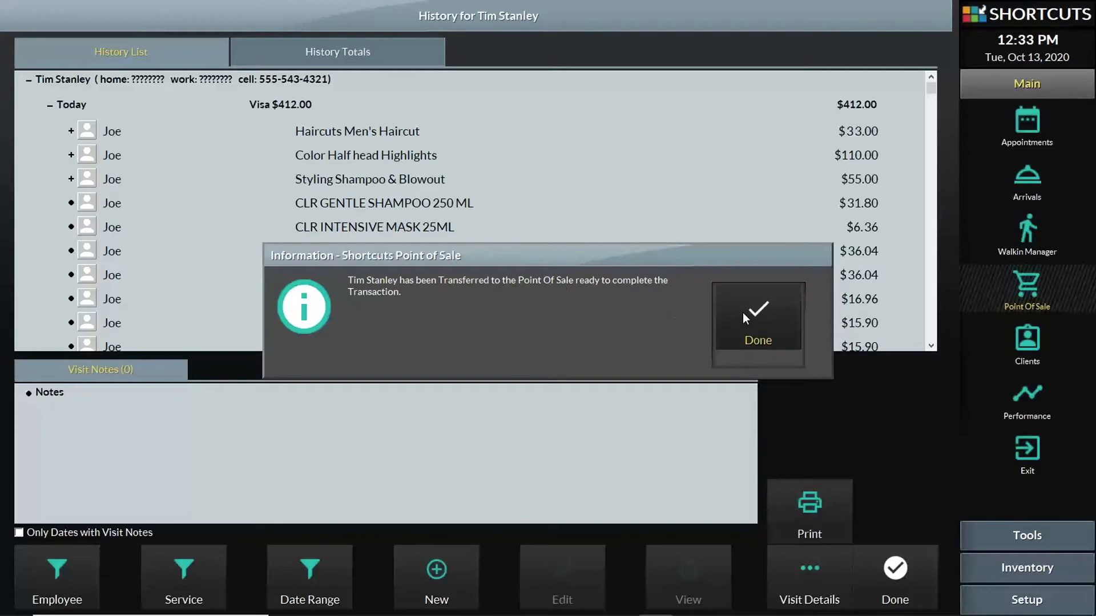
Acknowledge the transfer and return to the sale holding the shampoo refund, $31.80 cash out.
click(758, 321)
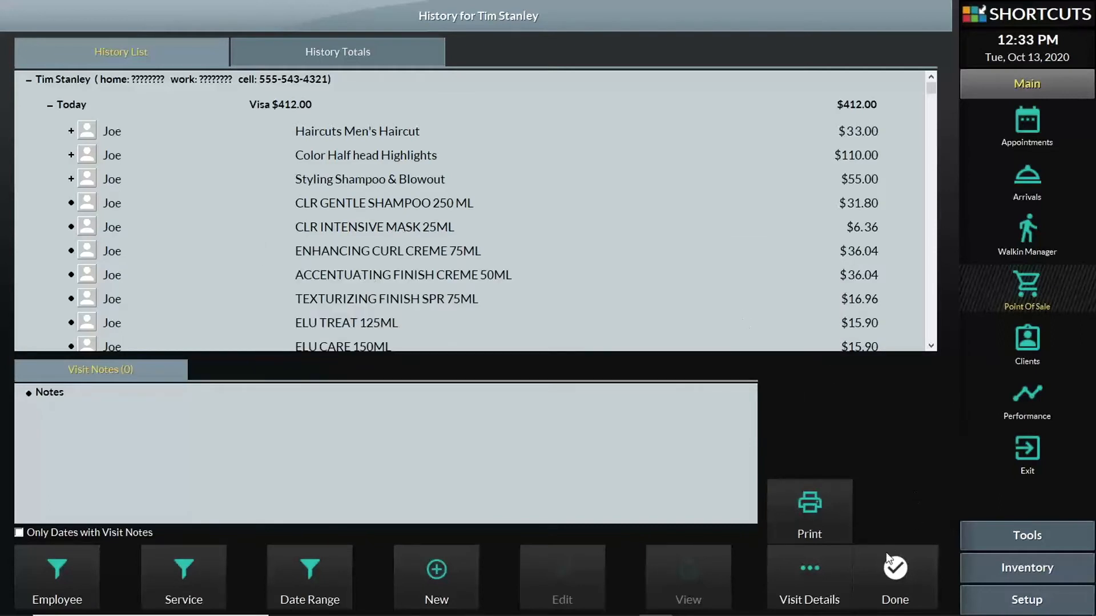
click(894, 577)
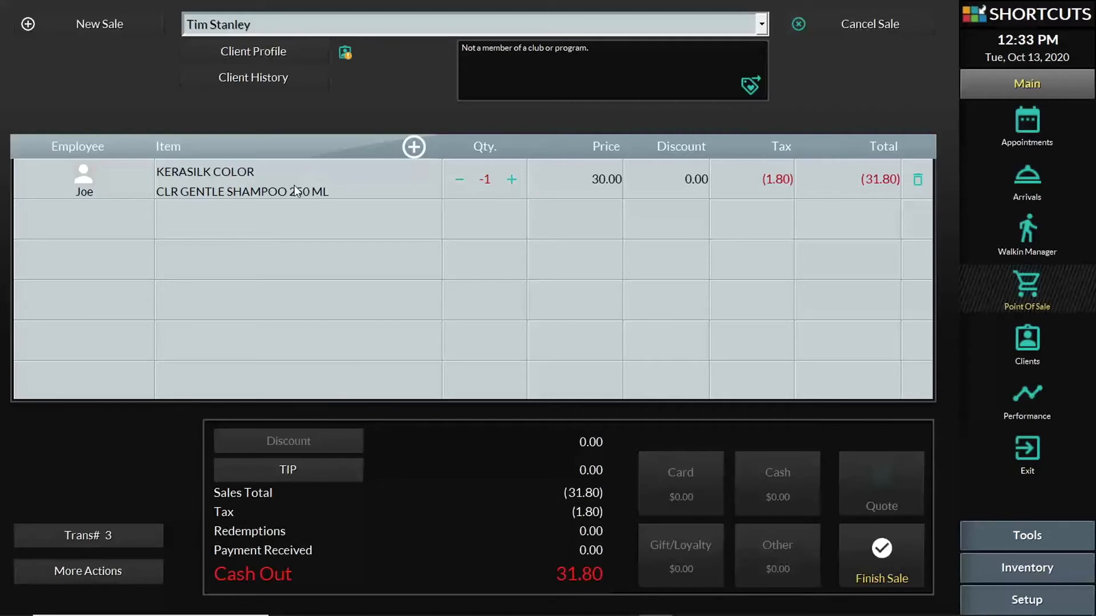
mouse_move(496, 192)
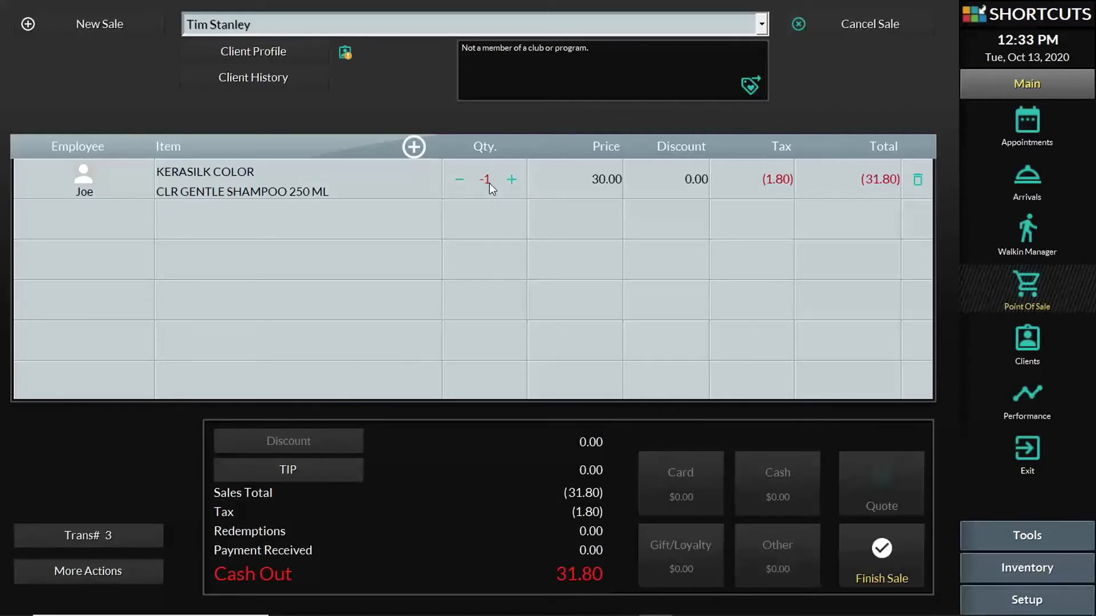
mouse_move(793, 334)
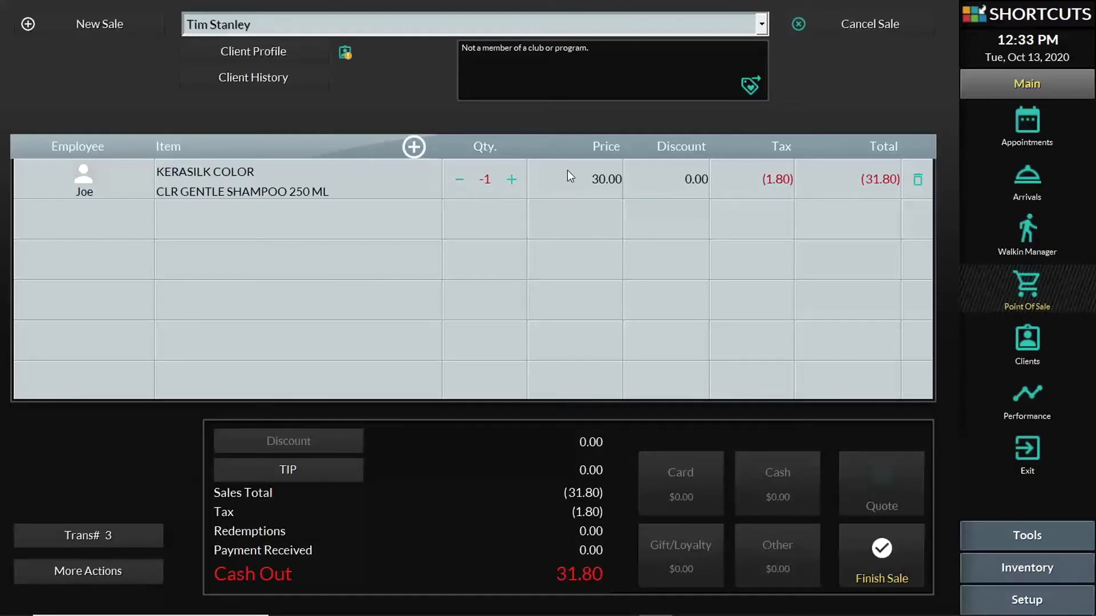
mouse_move(569, 192)
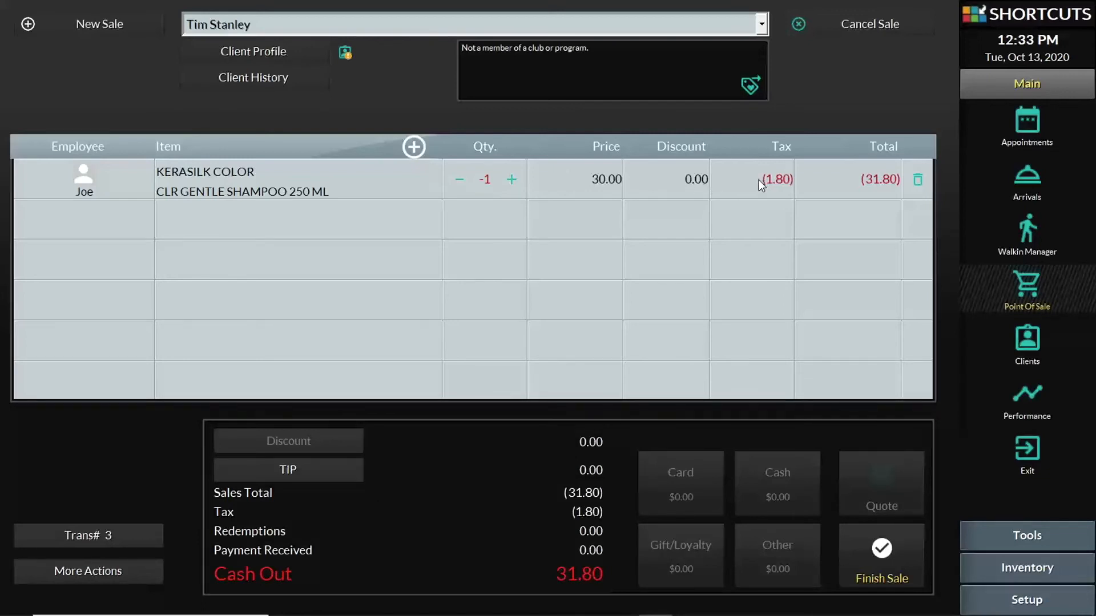
mouse_move(900, 487)
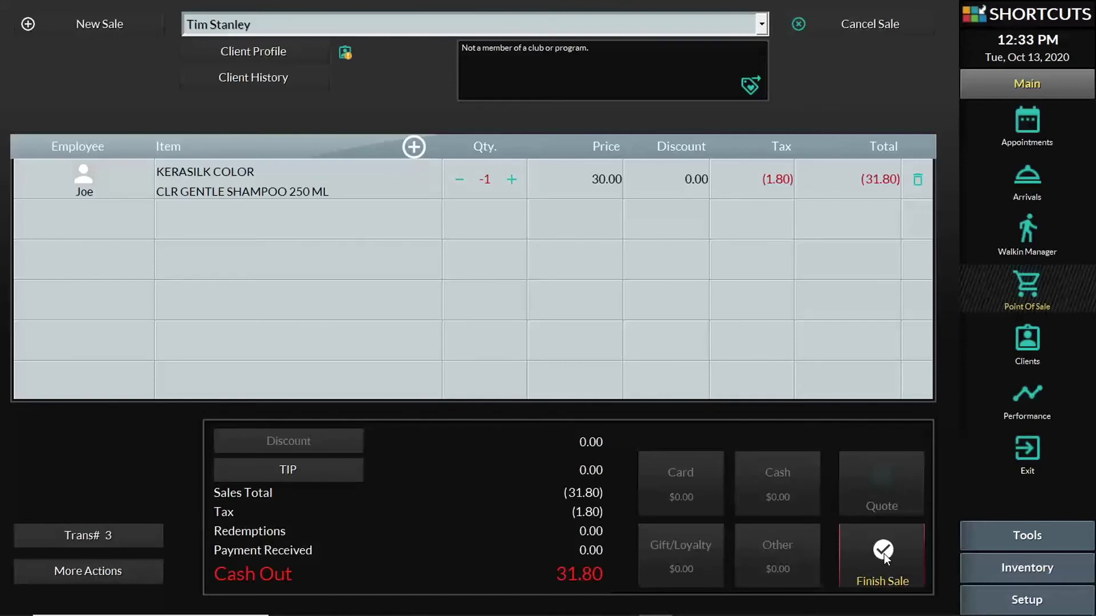
Finish the refund sale, bringing up the payment type choice for the $31.80 refund.
click(882, 555)
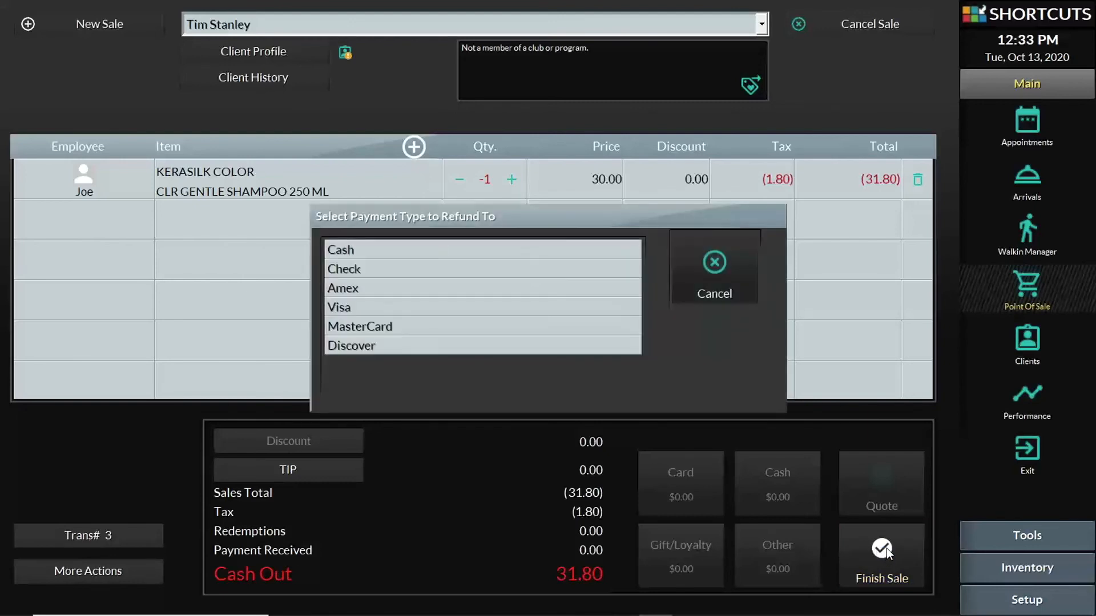
mouse_move(880, 529)
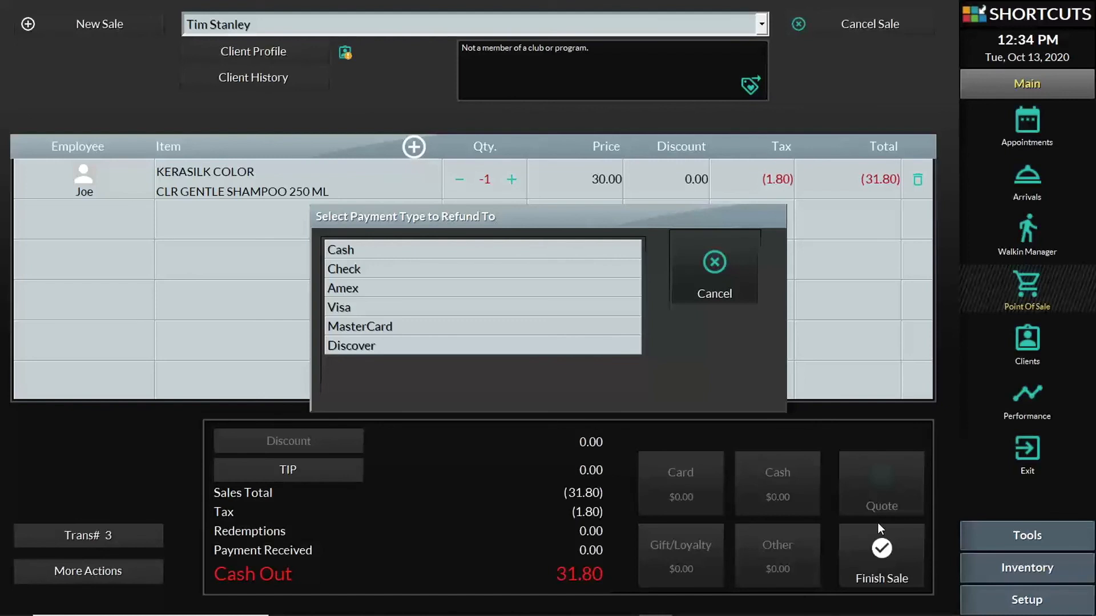
mouse_move(584, 329)
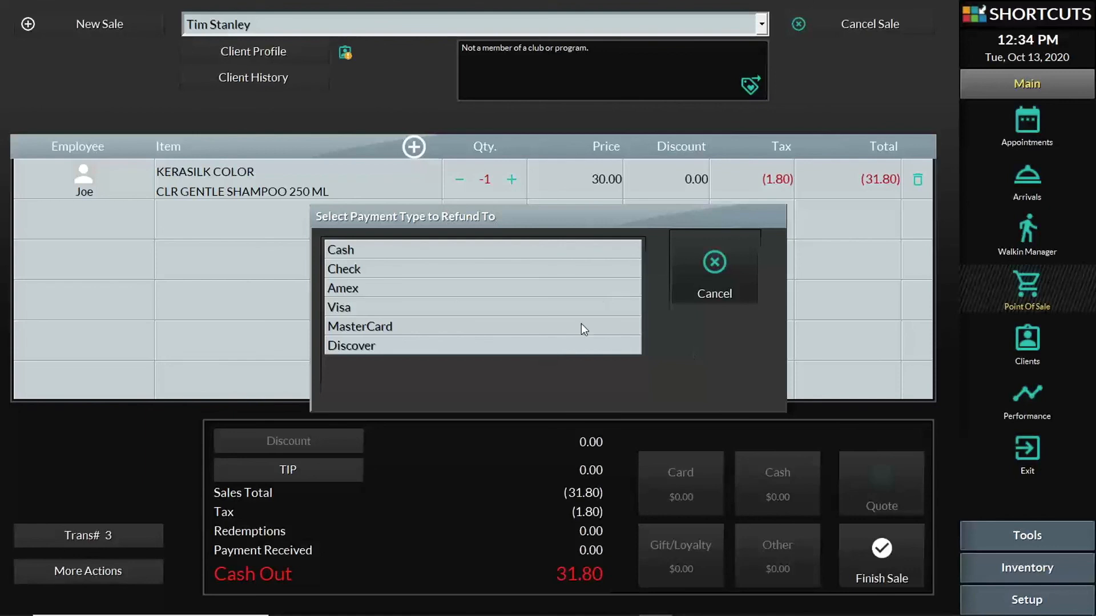
mouse_move(572, 309)
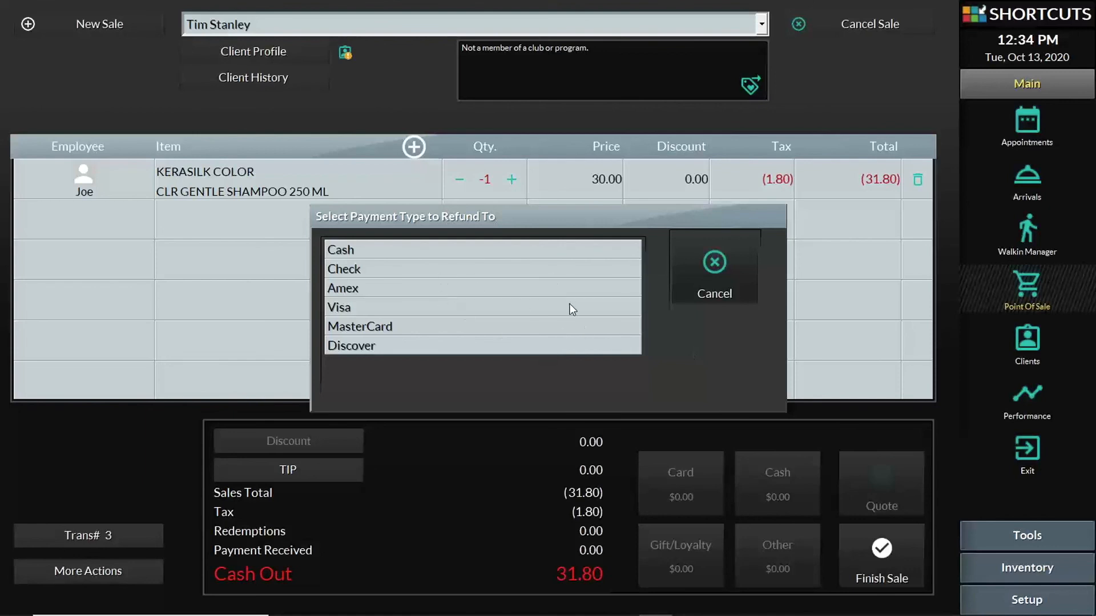
mouse_move(701, 321)
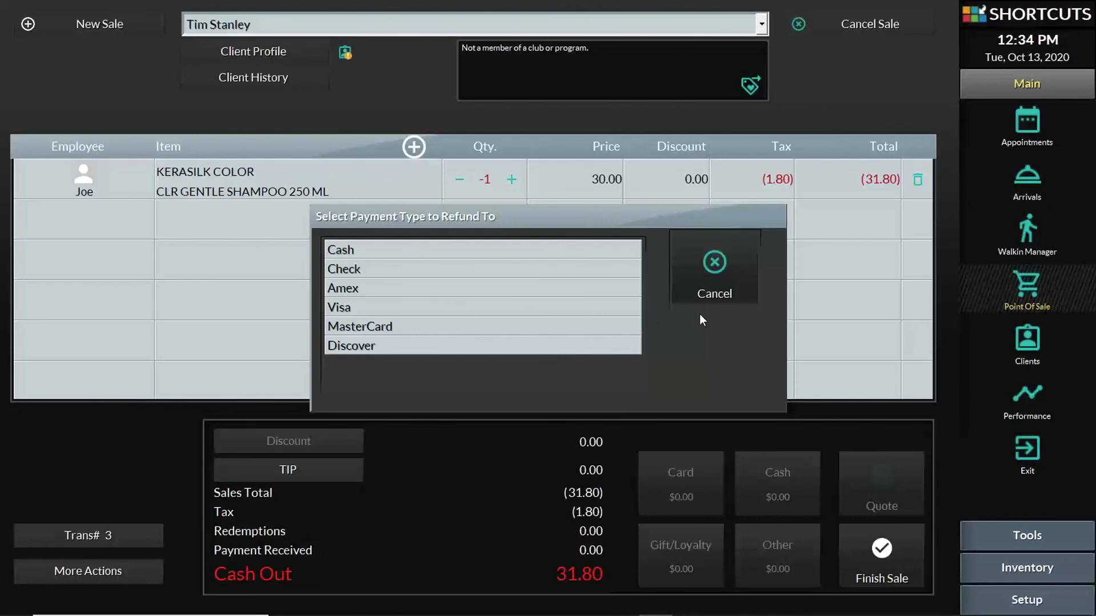